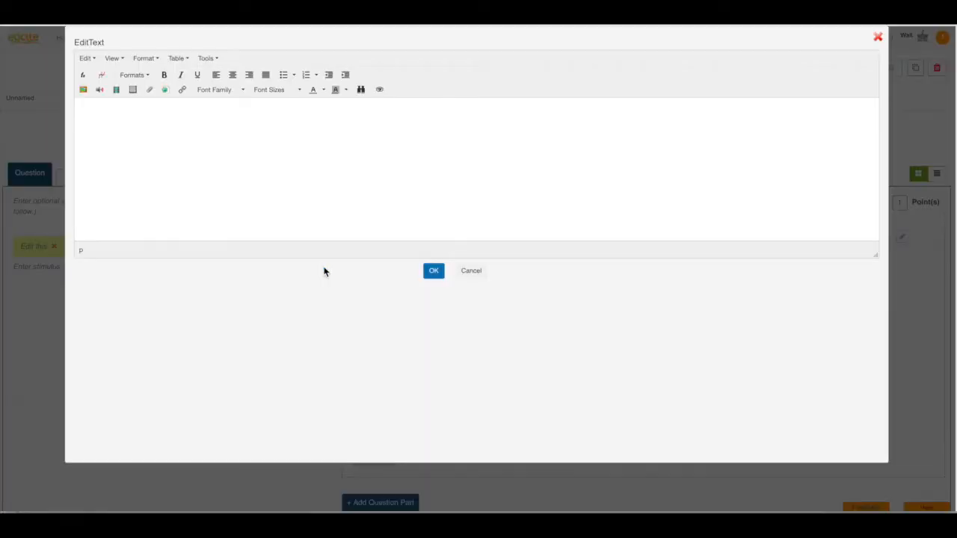
pyautogui.moveTo(171, 183)
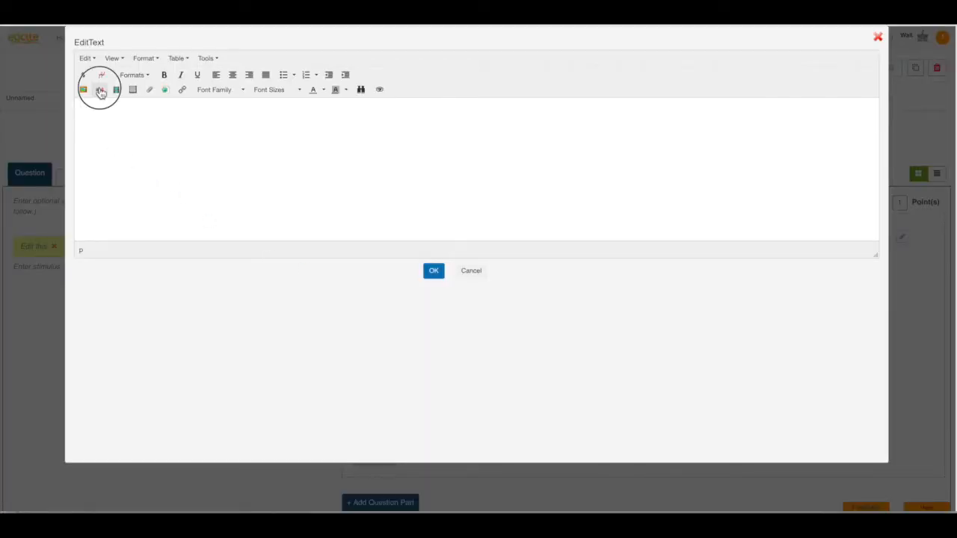
# Bring up the Audio Library from the question text and view the empty Shared Audio collection.
pyautogui.click(101, 89)
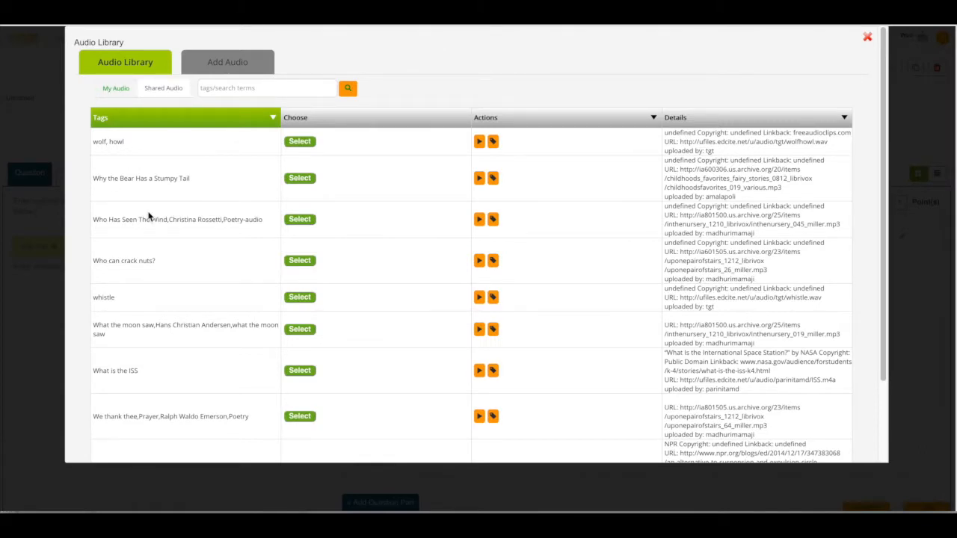
pyautogui.moveTo(213, 177)
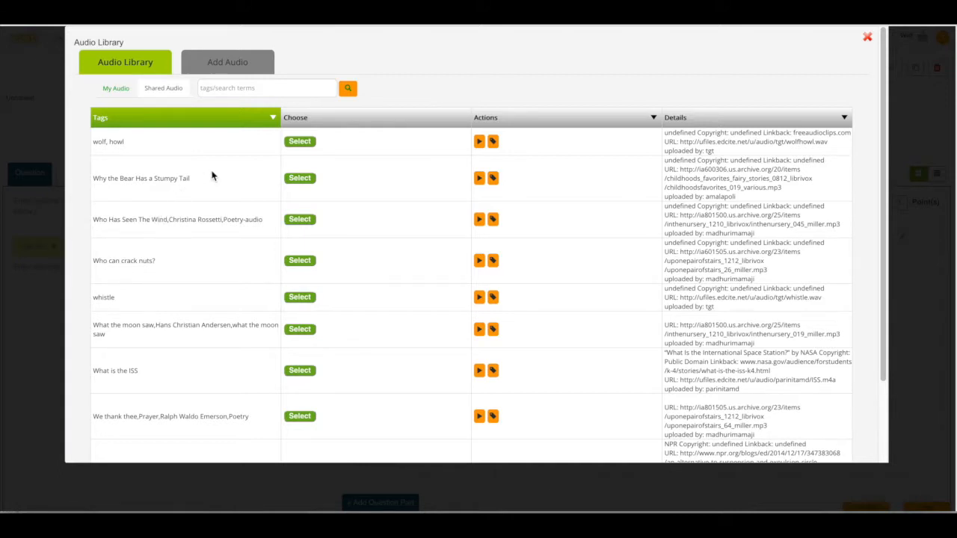
pyautogui.moveTo(299, 178)
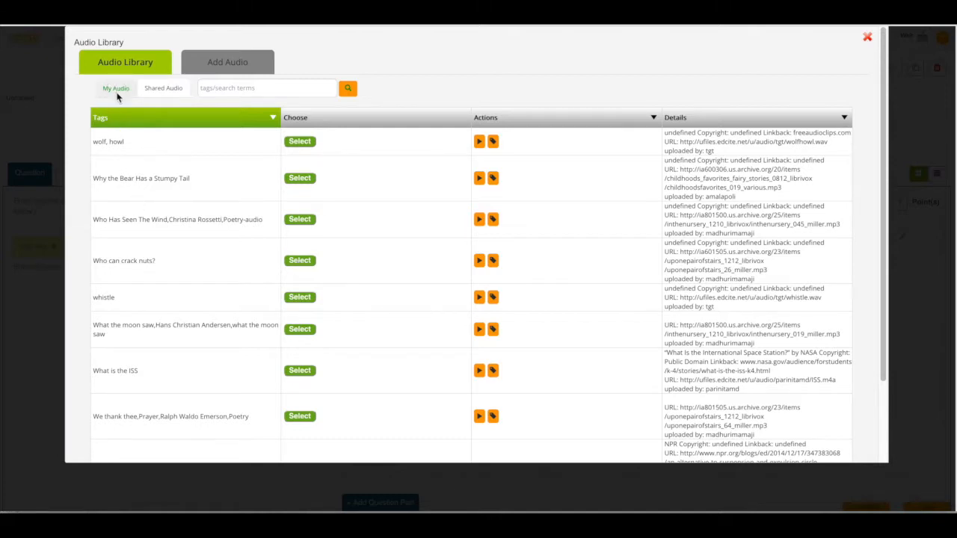
pyautogui.click(161, 87)
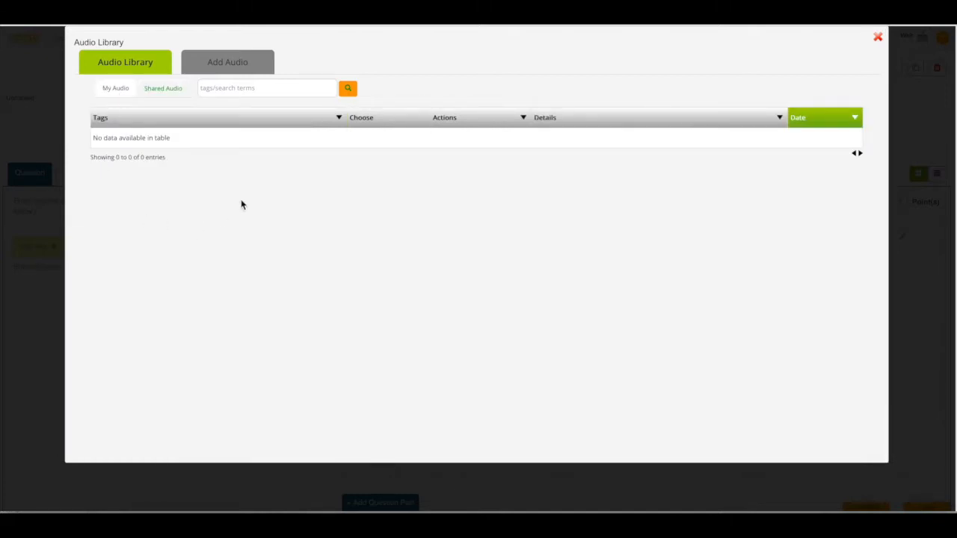
pyautogui.moveTo(149, 270)
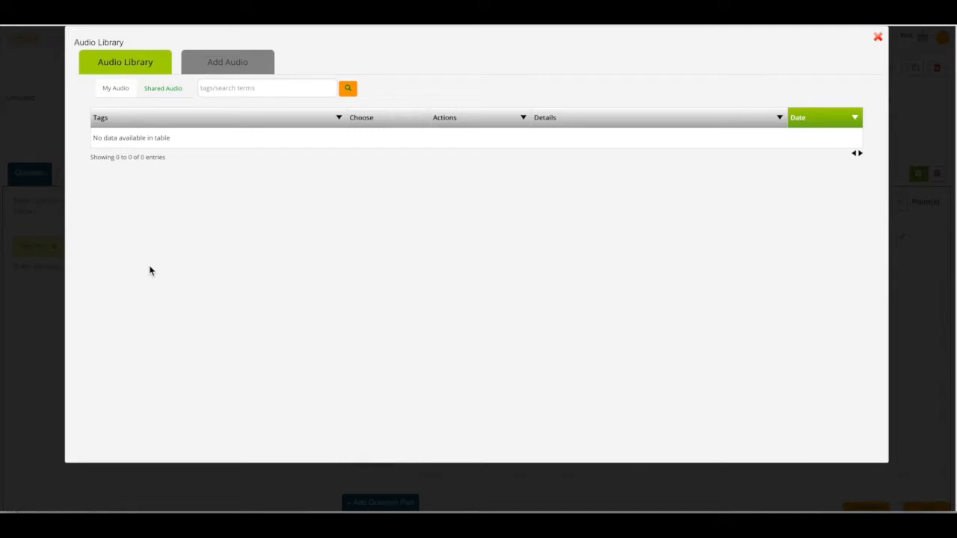
pyautogui.moveTo(227, 68)
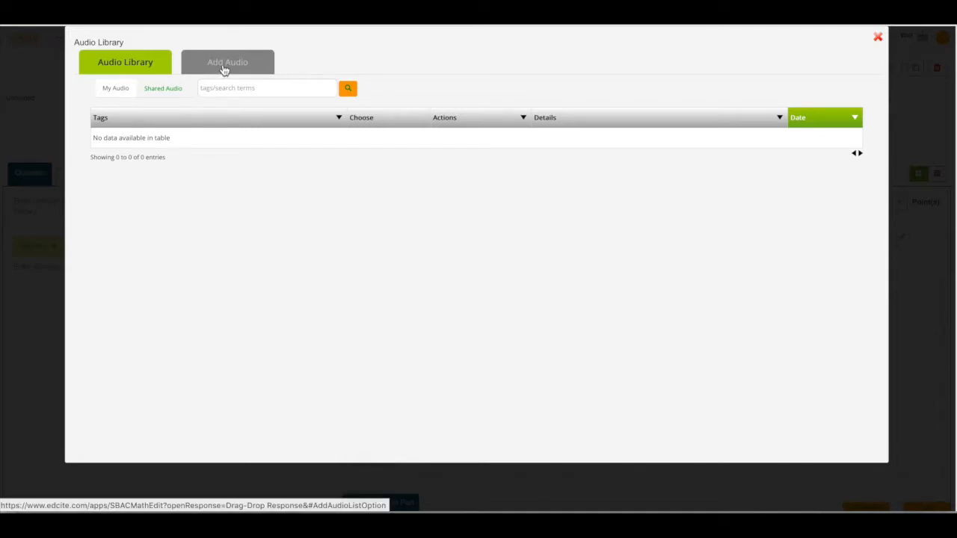
# Switch to Add Audio, revealing the Record Audio form with recording bar and tag field.
pyautogui.click(228, 62)
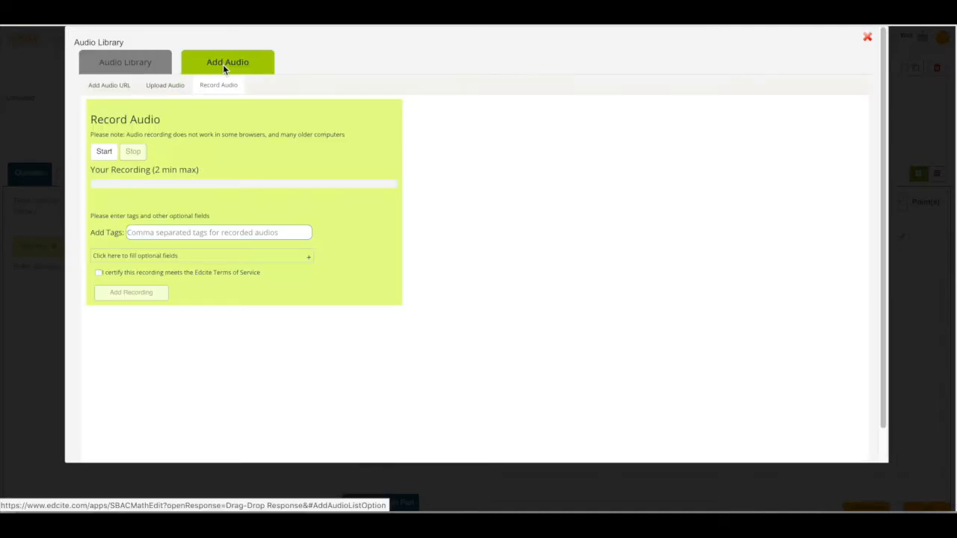
pyautogui.moveTo(222, 118)
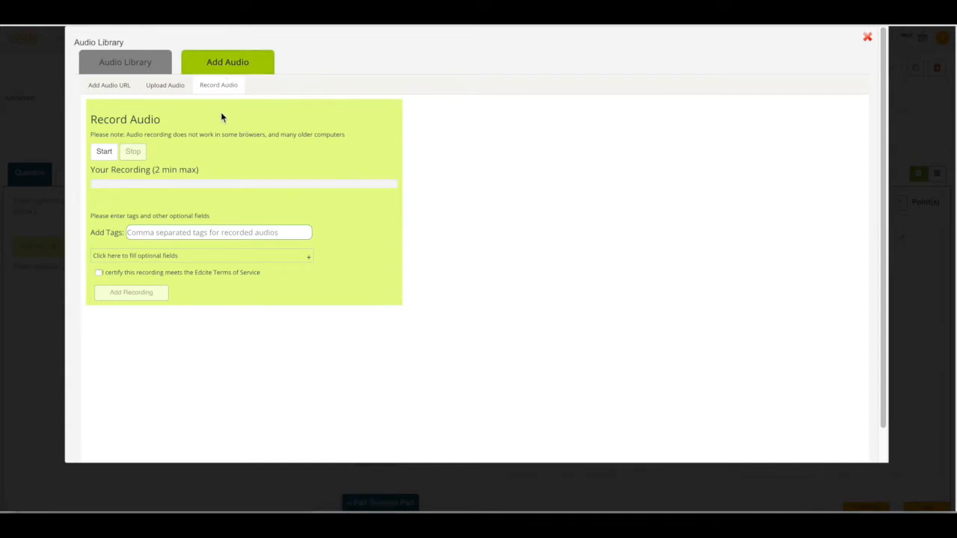
pyautogui.moveTo(105, 151)
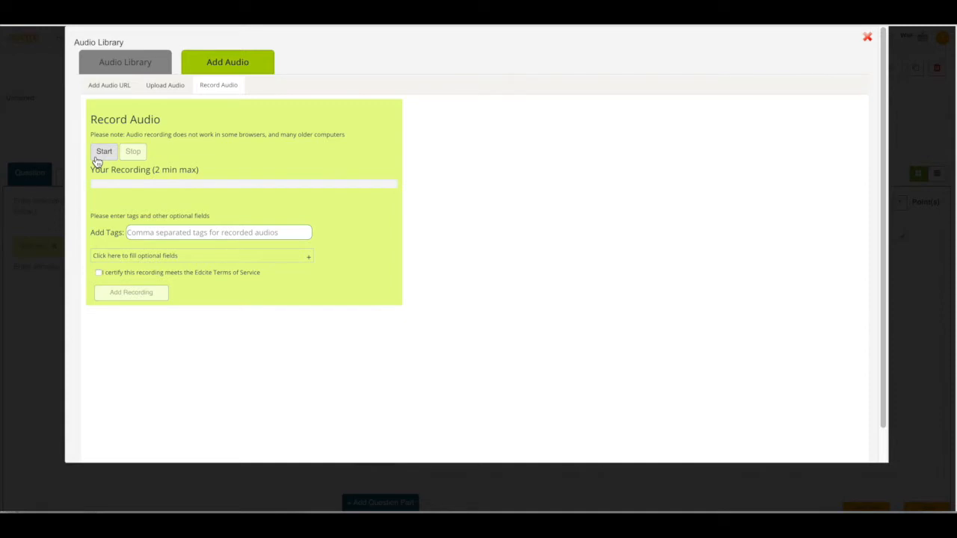
pyautogui.moveTo(142, 157)
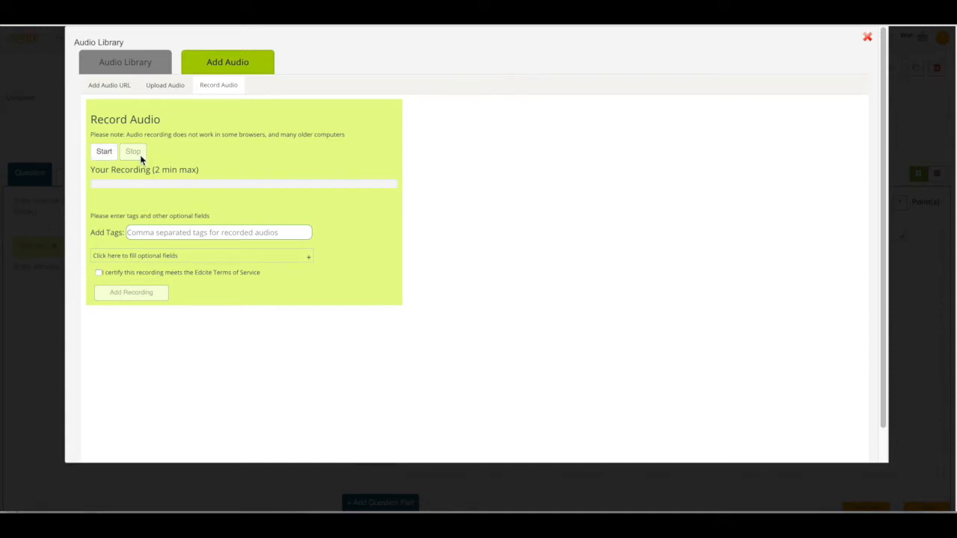
pyautogui.moveTo(239, 157)
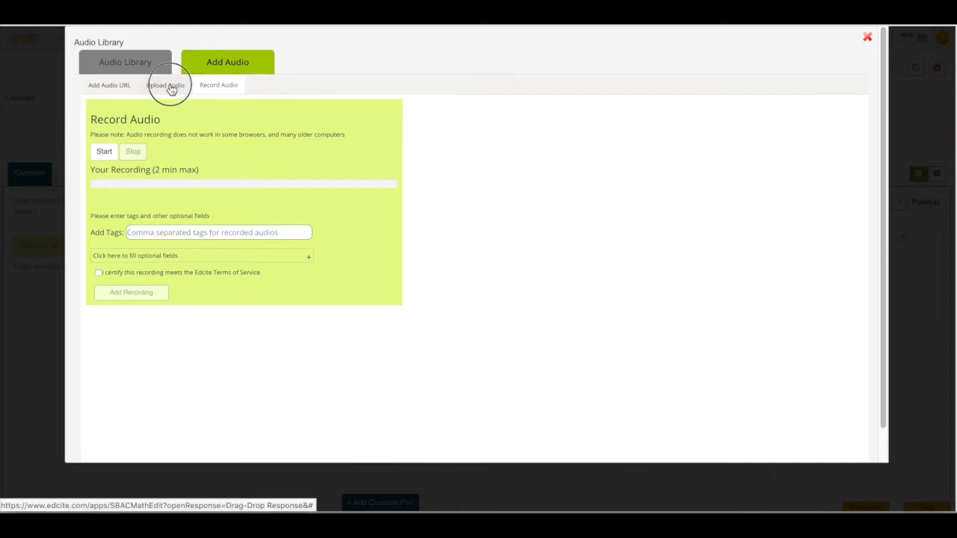
# View the Upload Audio form, then the Add Audio URL form for linking web audio.
pyautogui.click(164, 84)
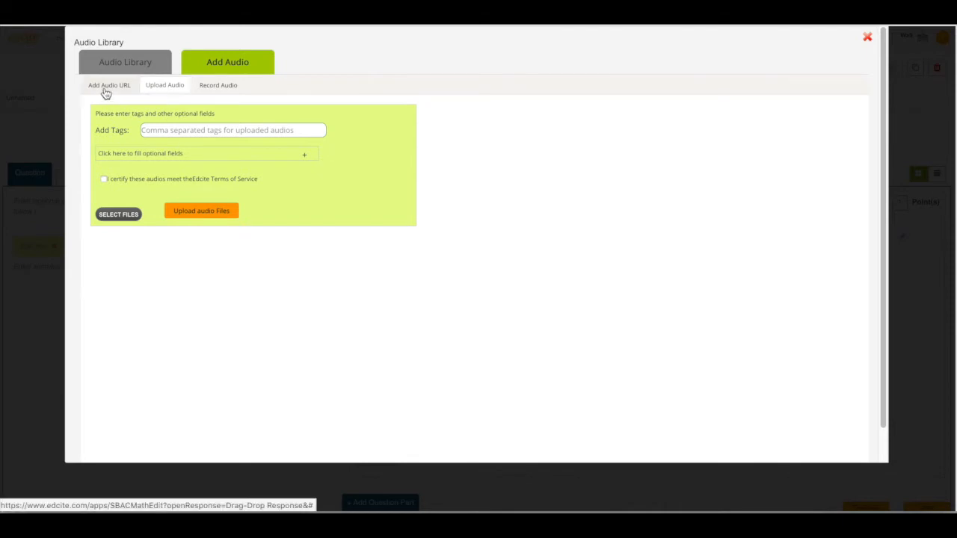
pyautogui.click(108, 83)
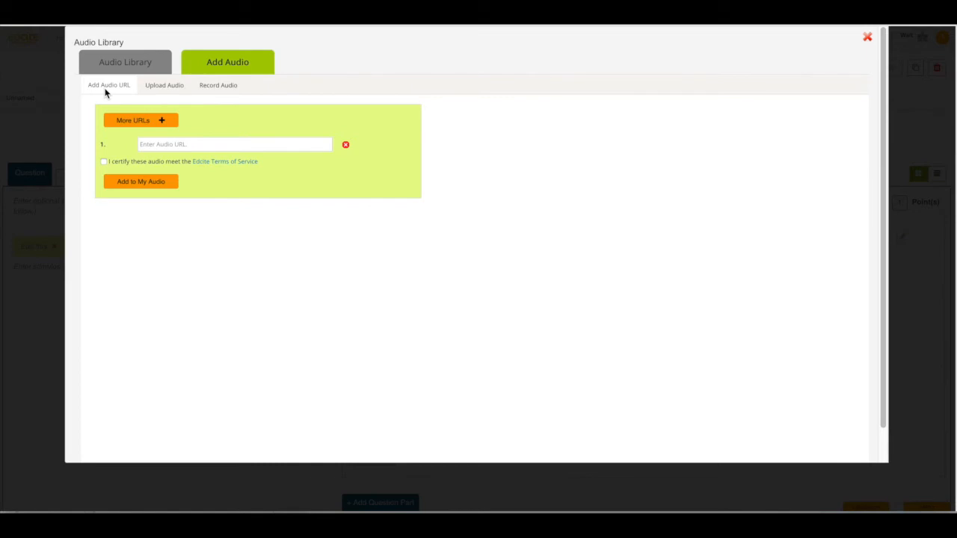